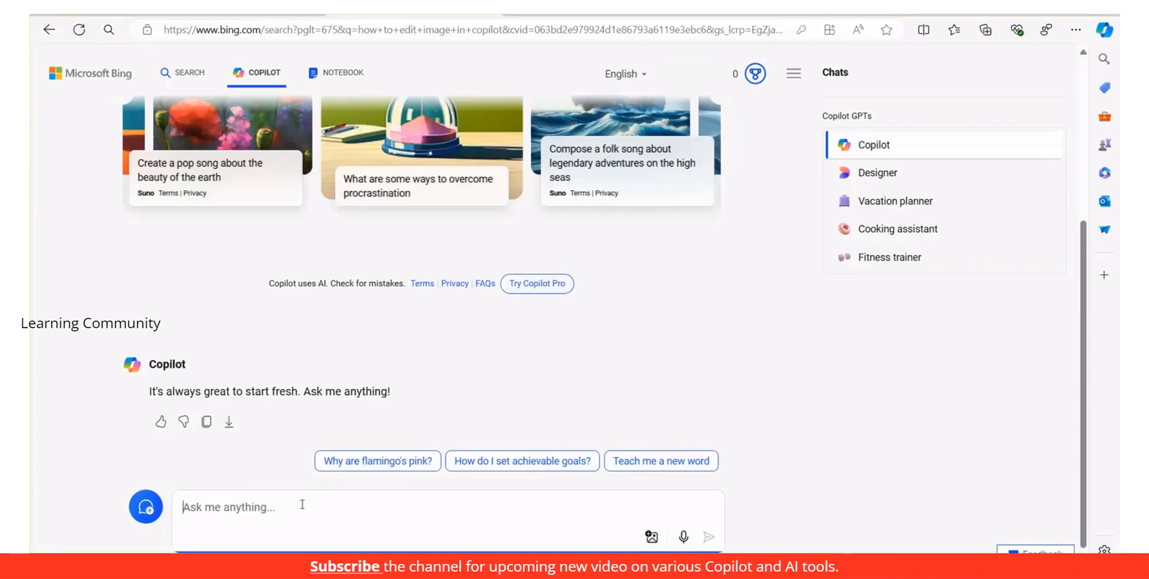
# Step: Request an image of a serene sunrise mountain landscape with reflective lakes and view the four results
pyautogui.write('Create an image of a serene mountain landscape at sunrise featuring reflective lakes, shades of pink, elephant and snowy peaks')
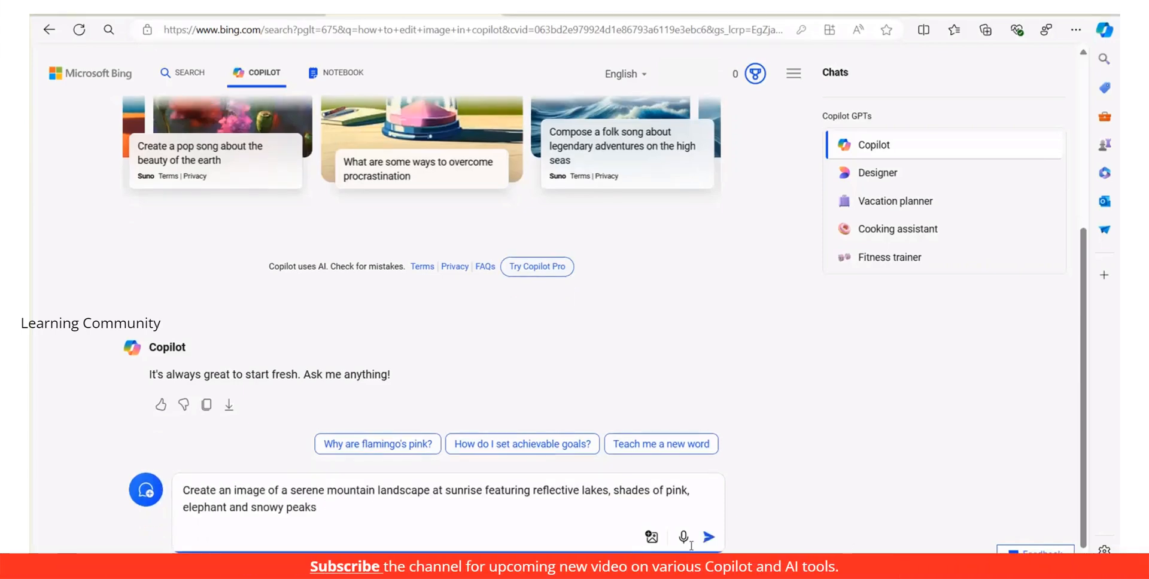
pyautogui.click(713, 538)
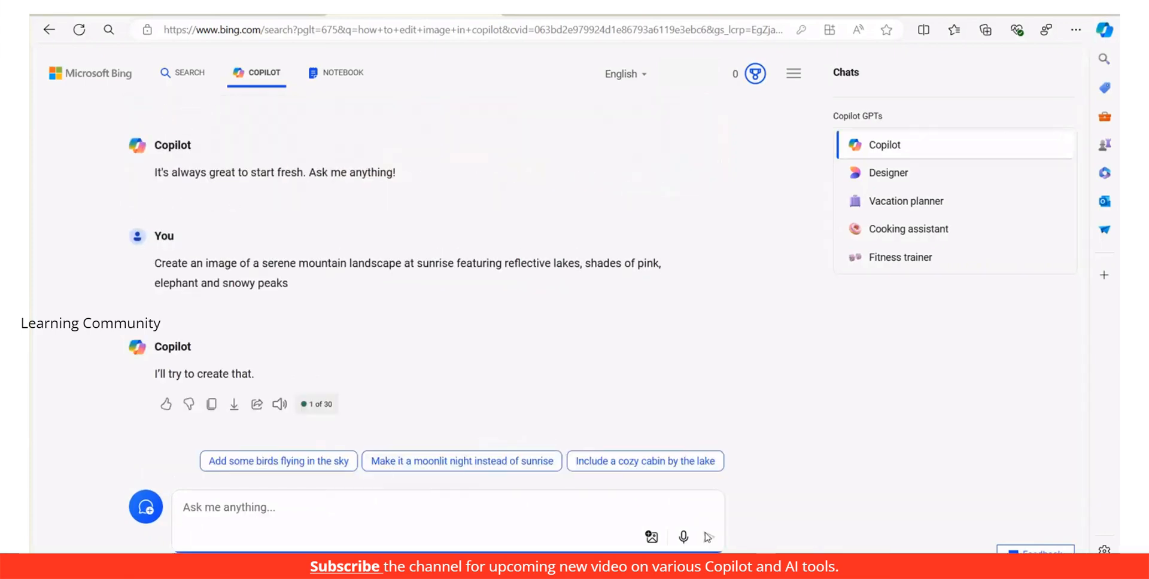
pyautogui.scroll(-3)
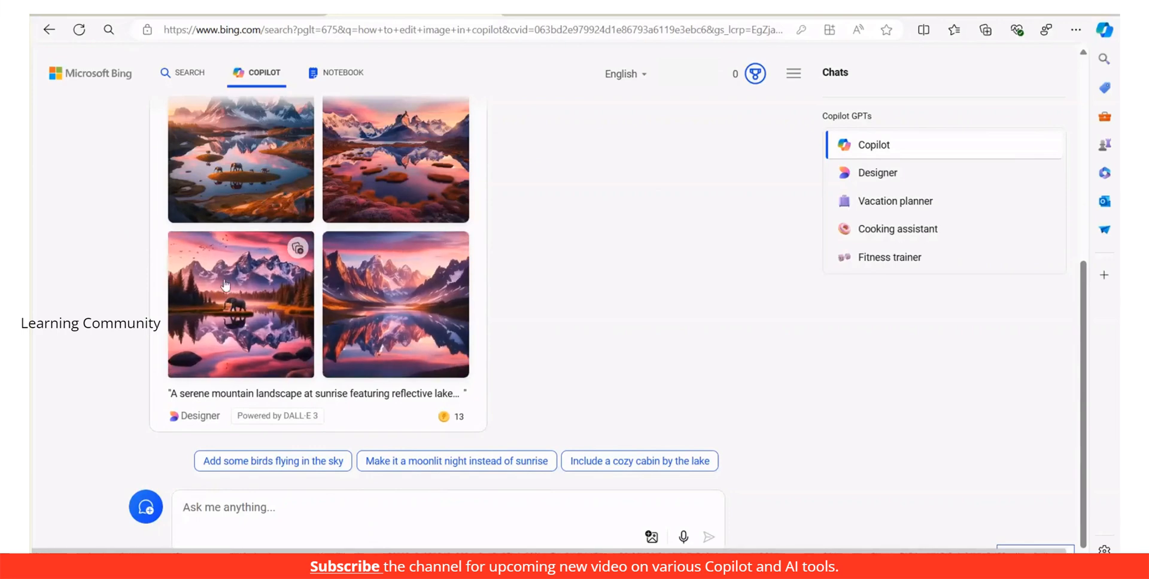
pyautogui.moveTo(249, 308)
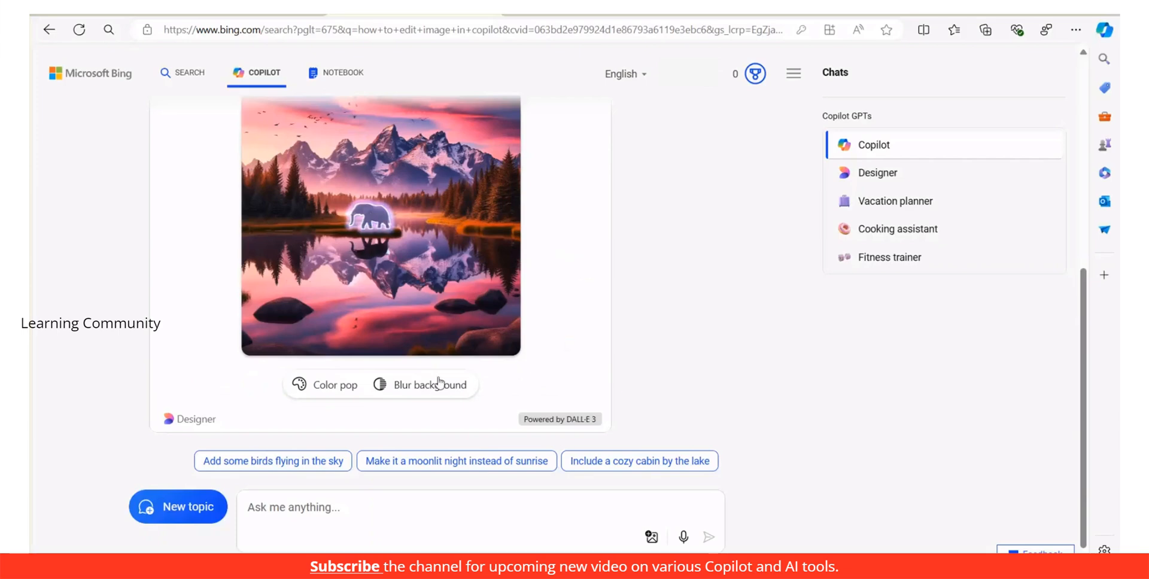
pyautogui.moveTo(417, 390)
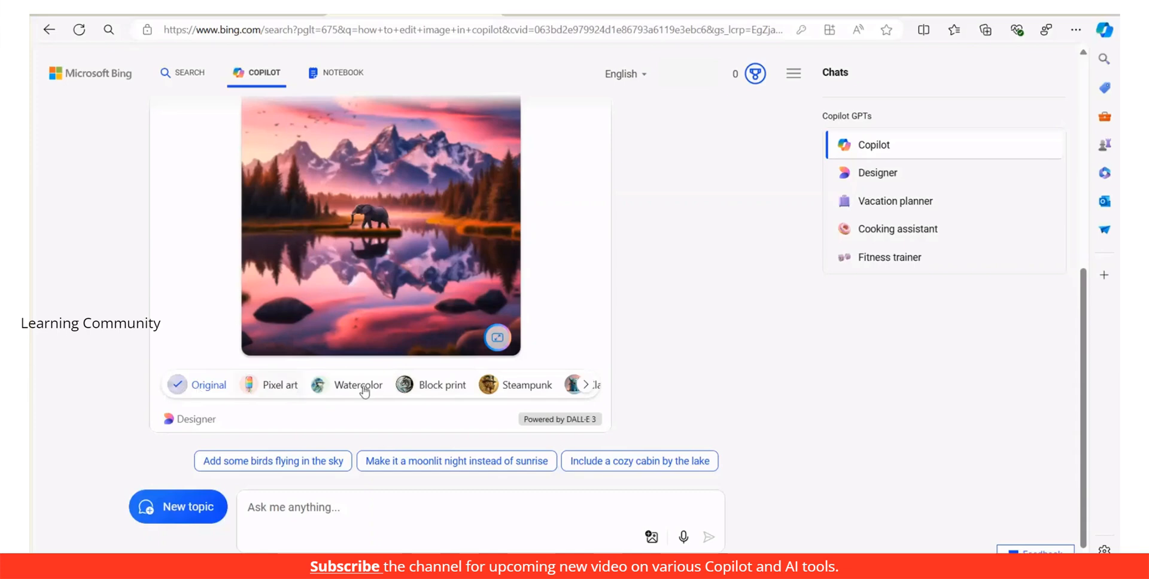
# Step: Restyle the elephant-and-mountain image with the Low poly style from the style strip
pyautogui.click(584, 384)
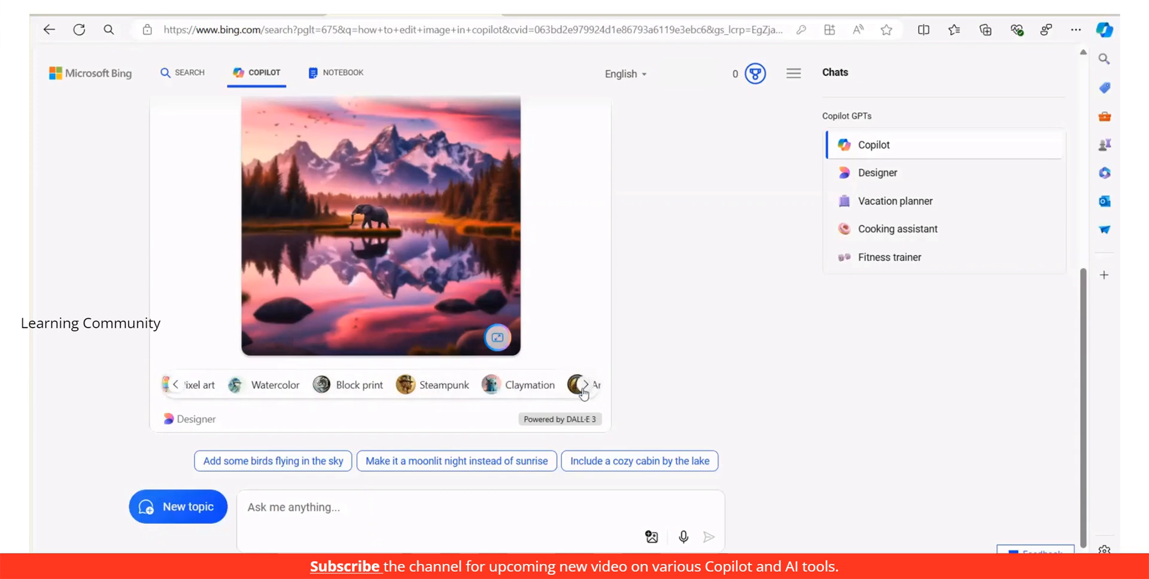
pyautogui.click(584, 386)
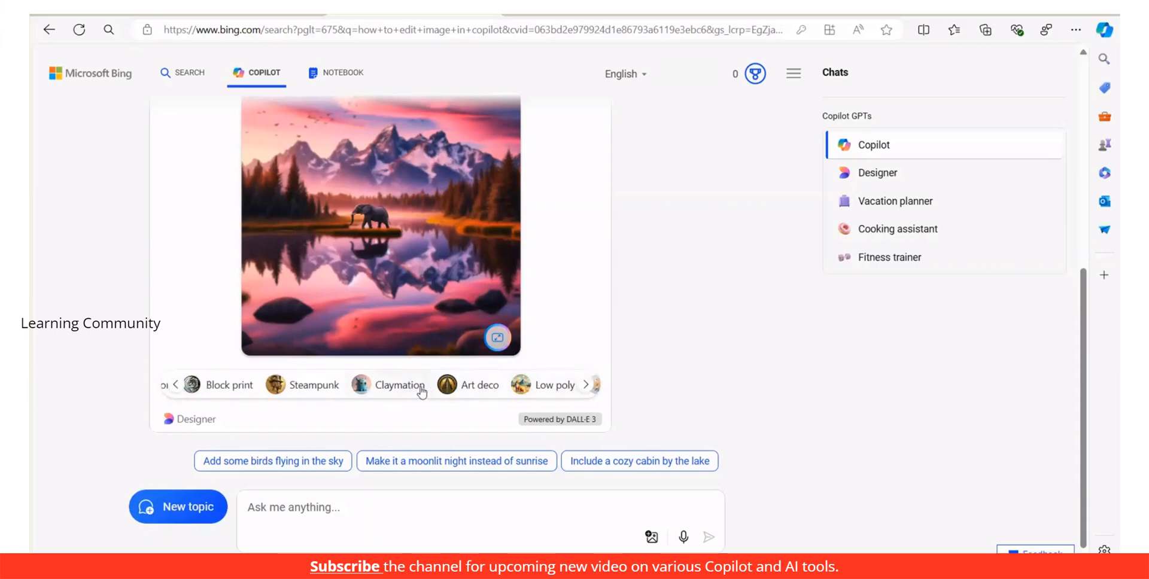
pyautogui.moveTo(522, 395)
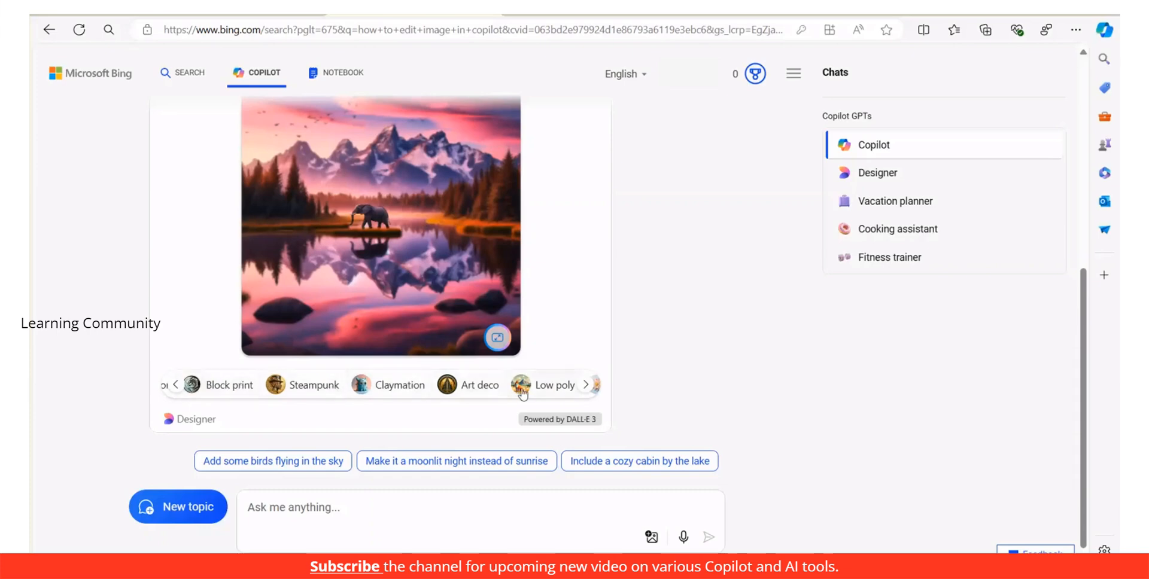
pyautogui.click(521, 391)
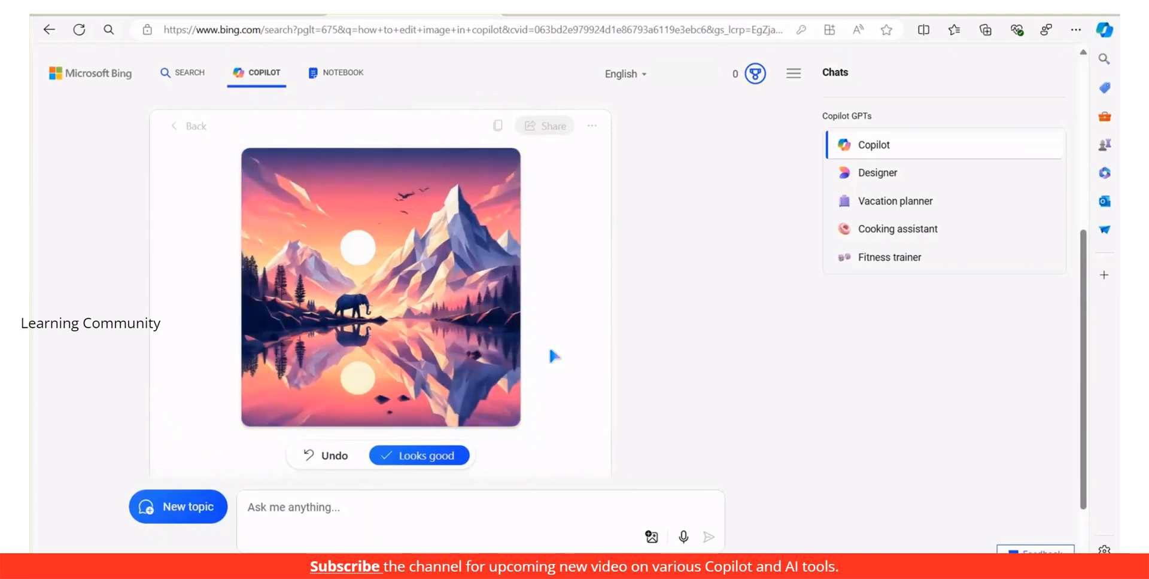
pyautogui.moveTo(491, 418)
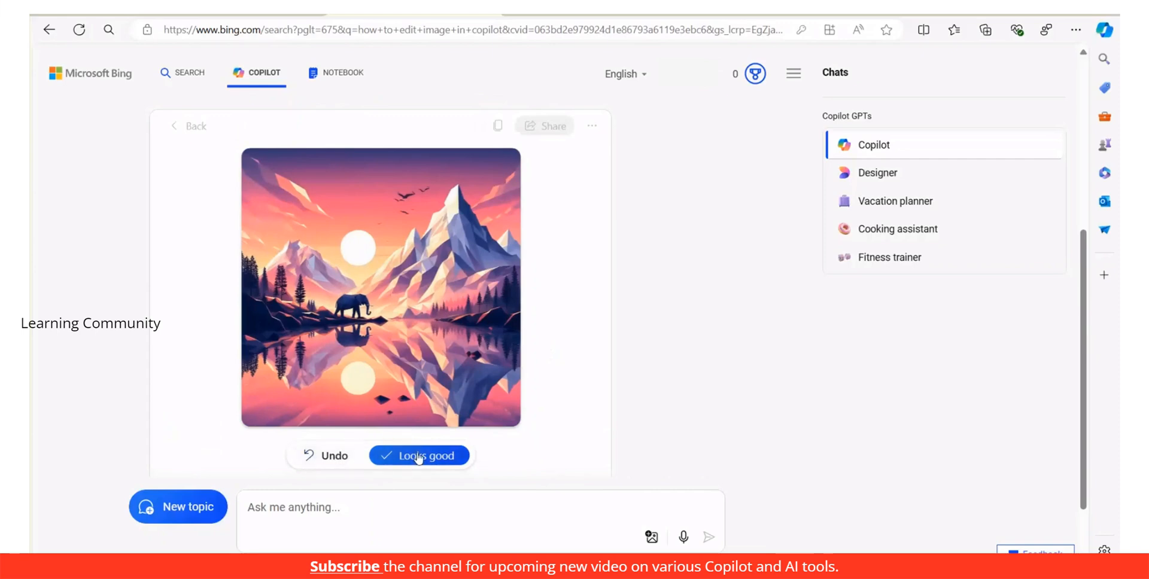
# Step: Accept the low-poly version with Looks good and bring up its Share your creation link
pyautogui.click(420, 455)
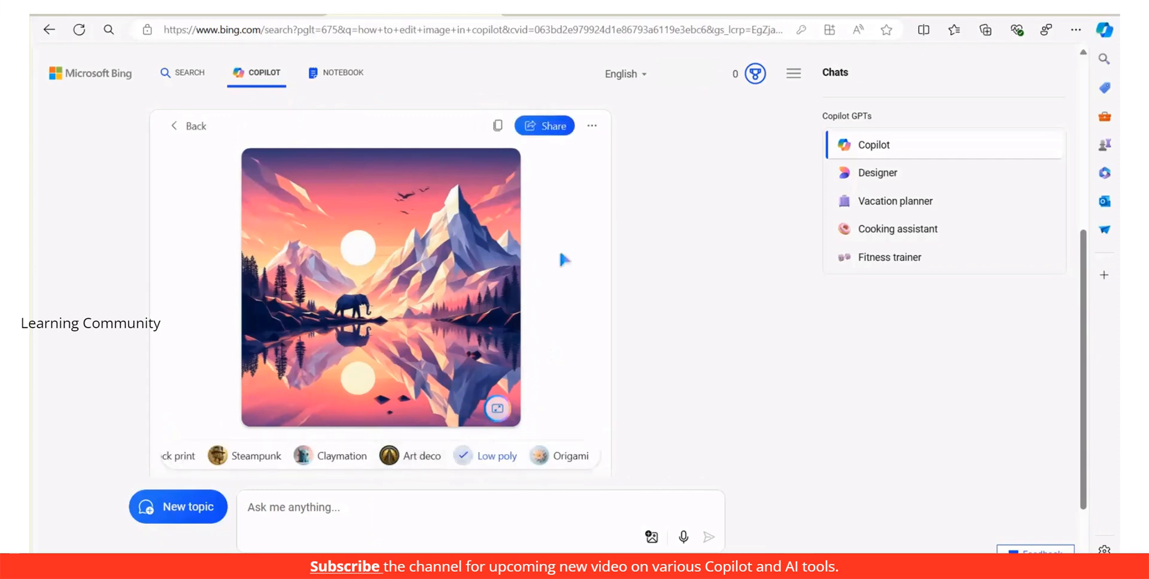
pyautogui.click(591, 125)
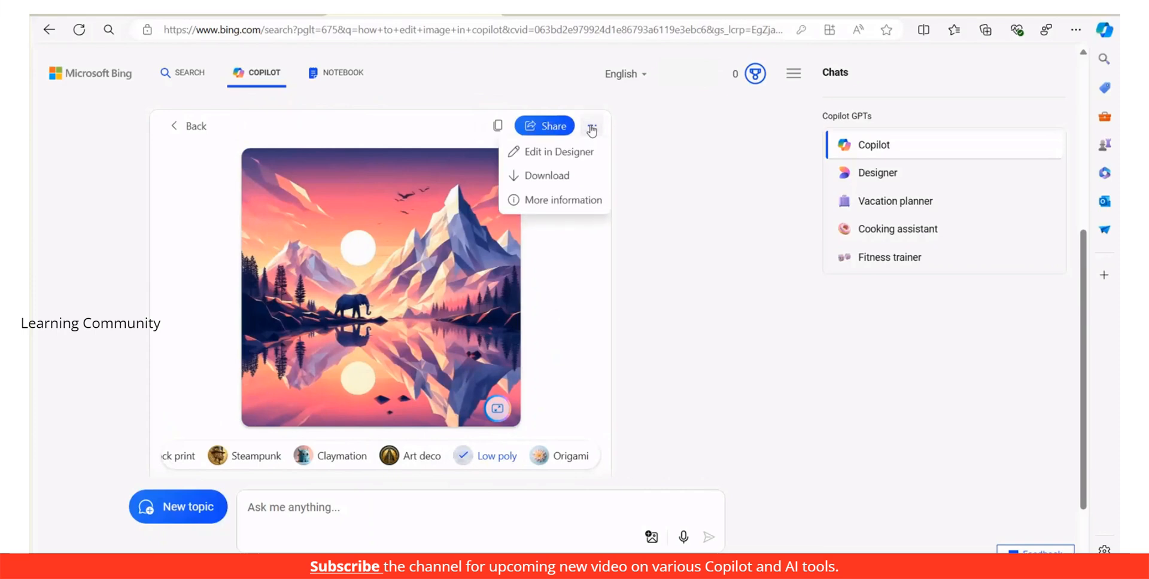
pyautogui.moveTo(546, 127)
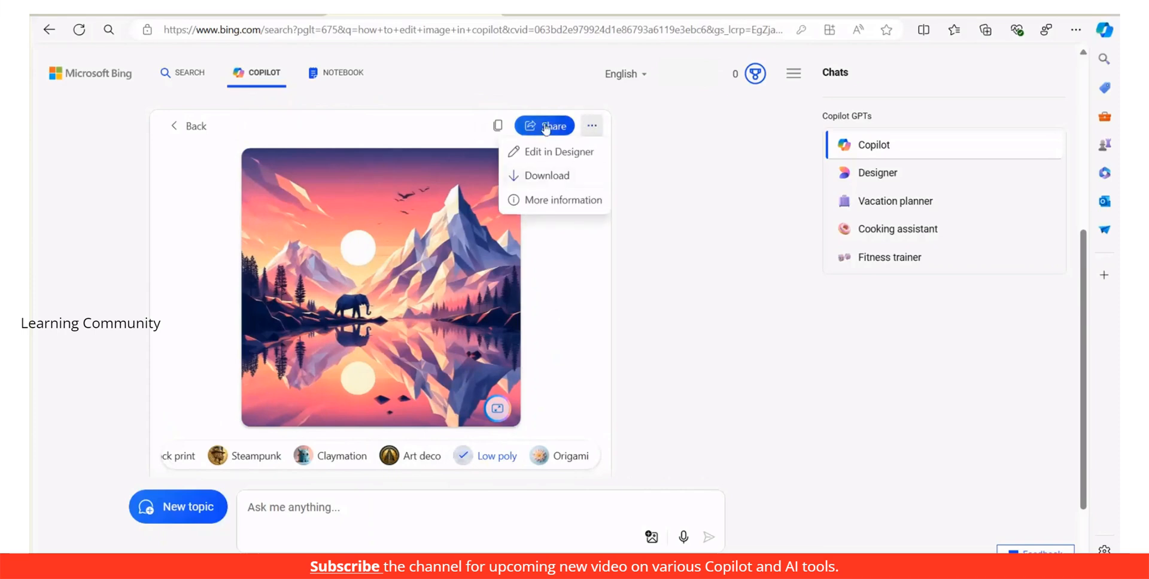
pyautogui.click(544, 126)
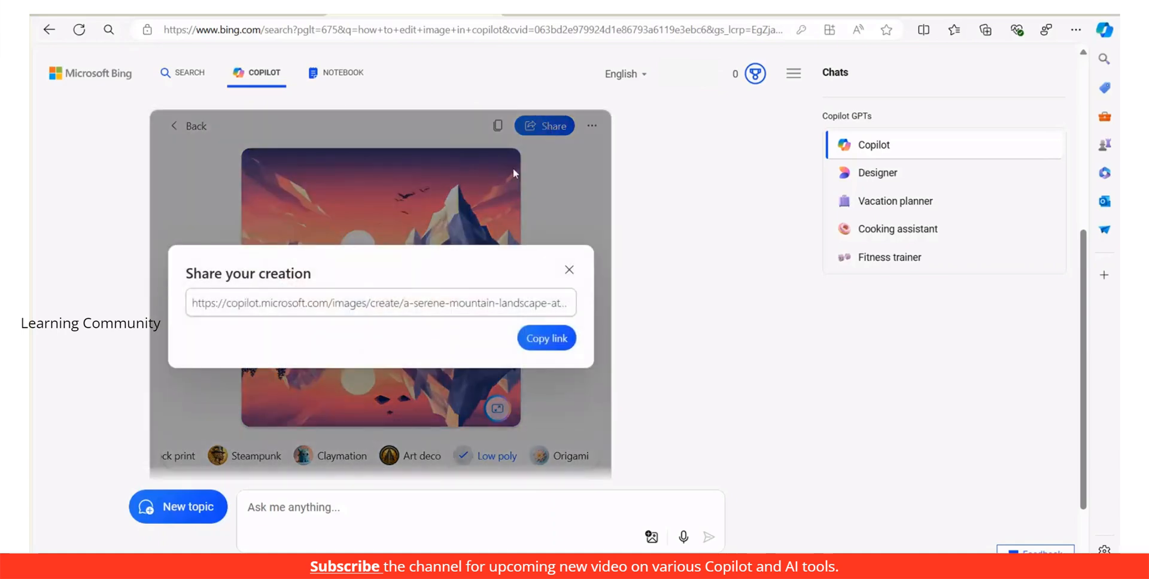